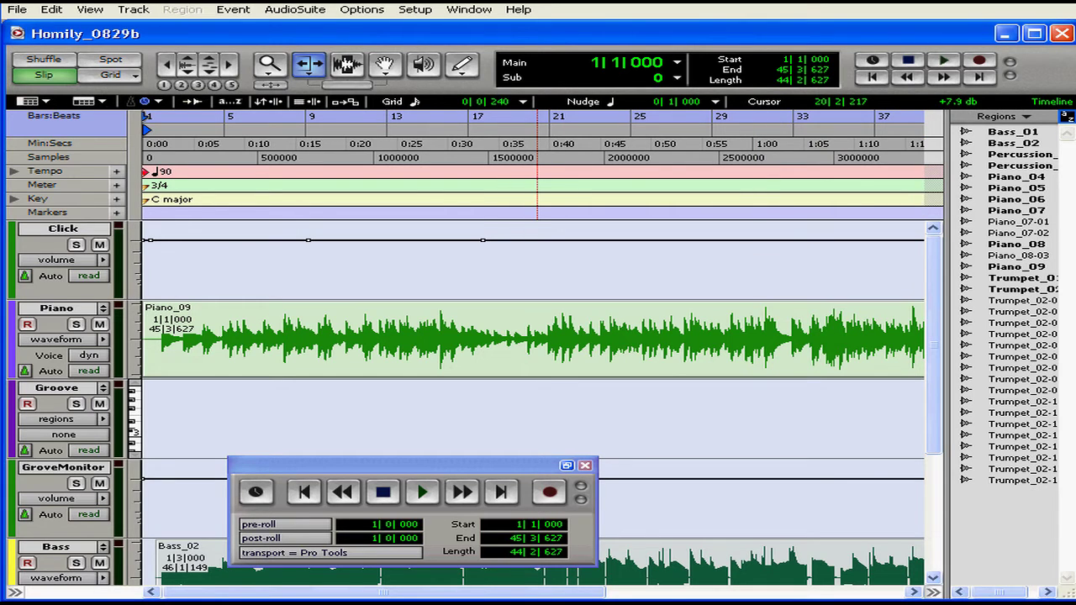
Step: Open the Setup menu in the Homily_0829b session
{"action": "left_click", "coordinate": [415, 10]}
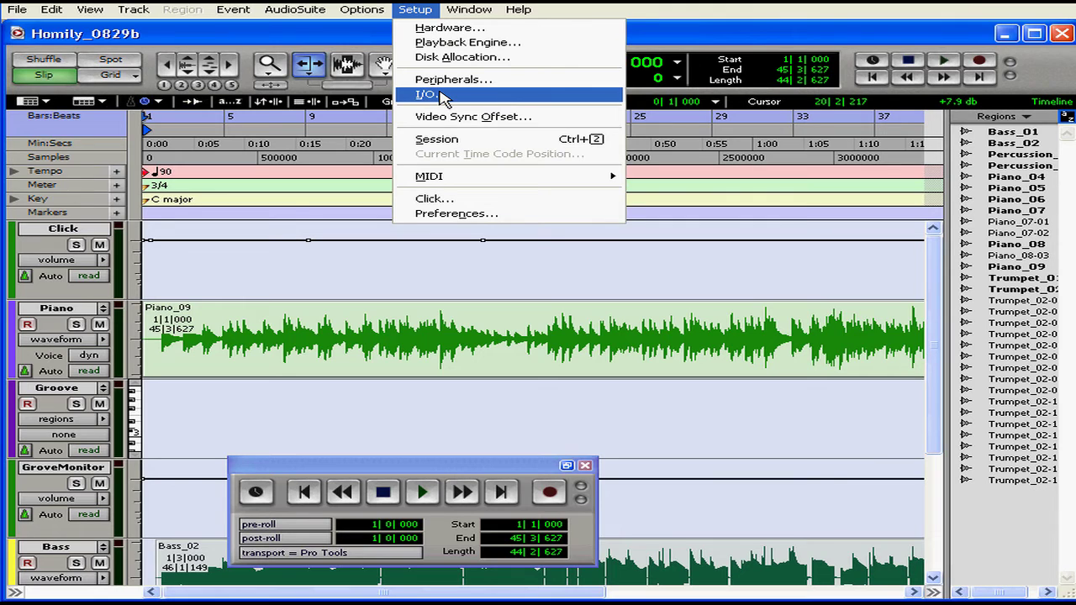
Step: Open the I/O Setup dialog showing the Firewire 410 output paths
{"action": "left_click", "coordinate": [429, 80]}
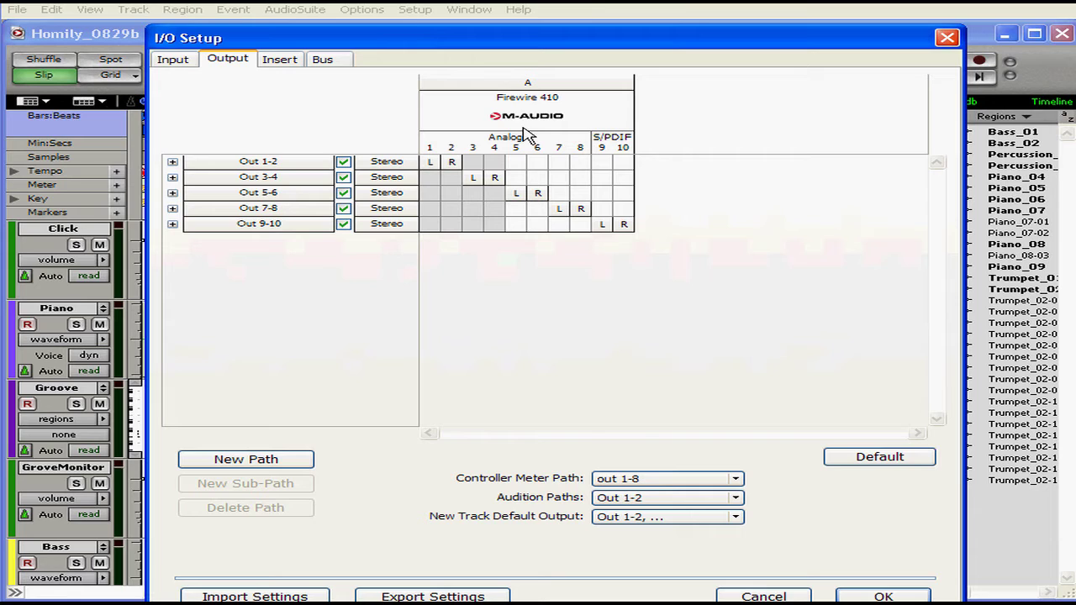
{"action": "mouse_move", "coordinate": [564, 124]}
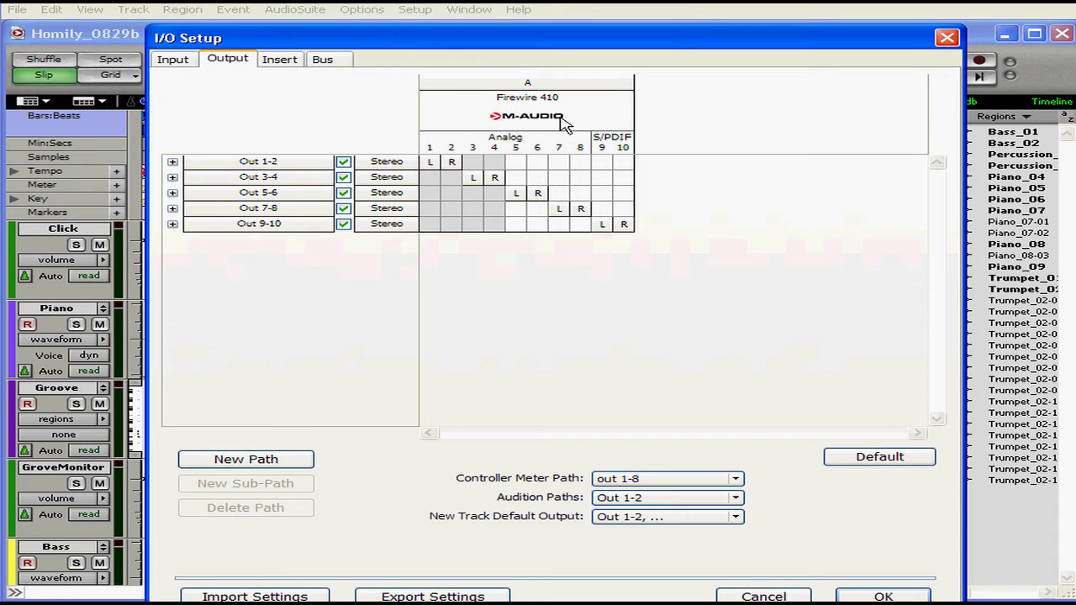
{"action": "mouse_move", "coordinate": [522, 113]}
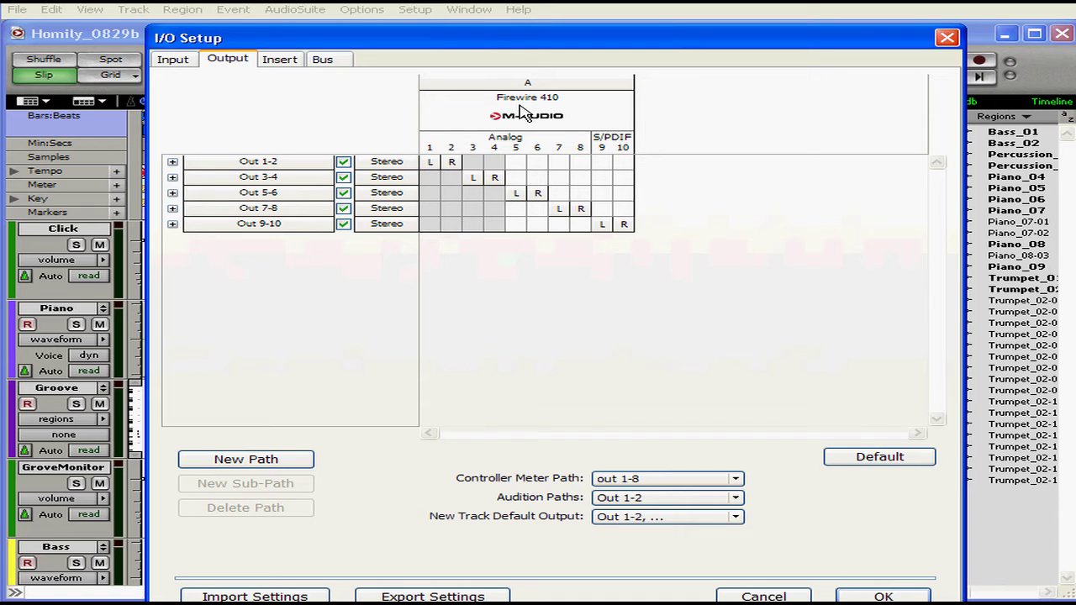
{"action": "mouse_move", "coordinate": [439, 183]}
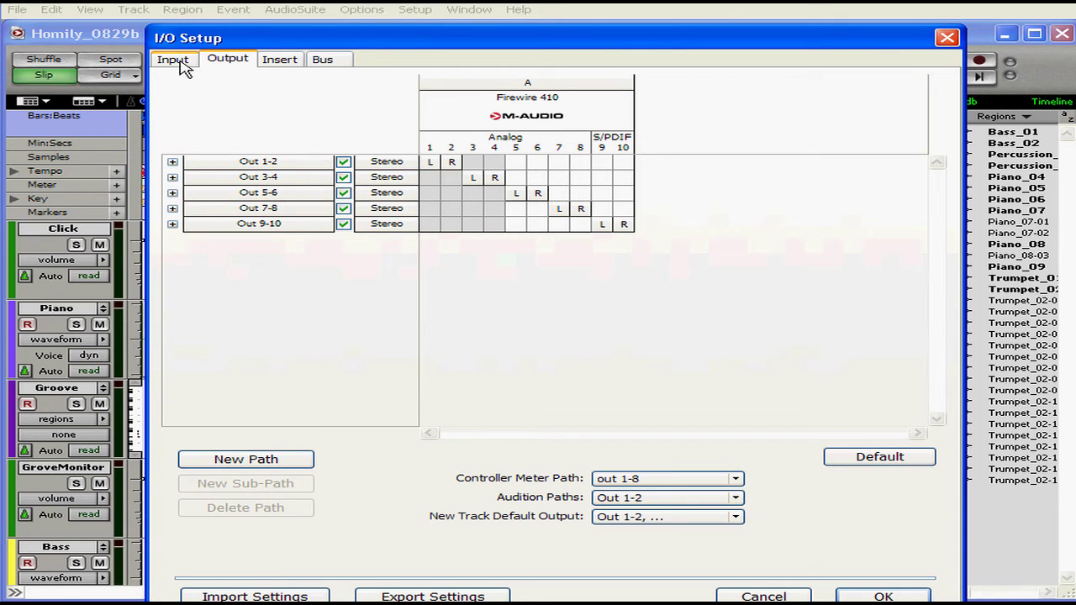
Step: Show the Input paths and expand Stereo to reveal Mono1 and MicLine
{"action": "left_click", "coordinate": [173, 58]}
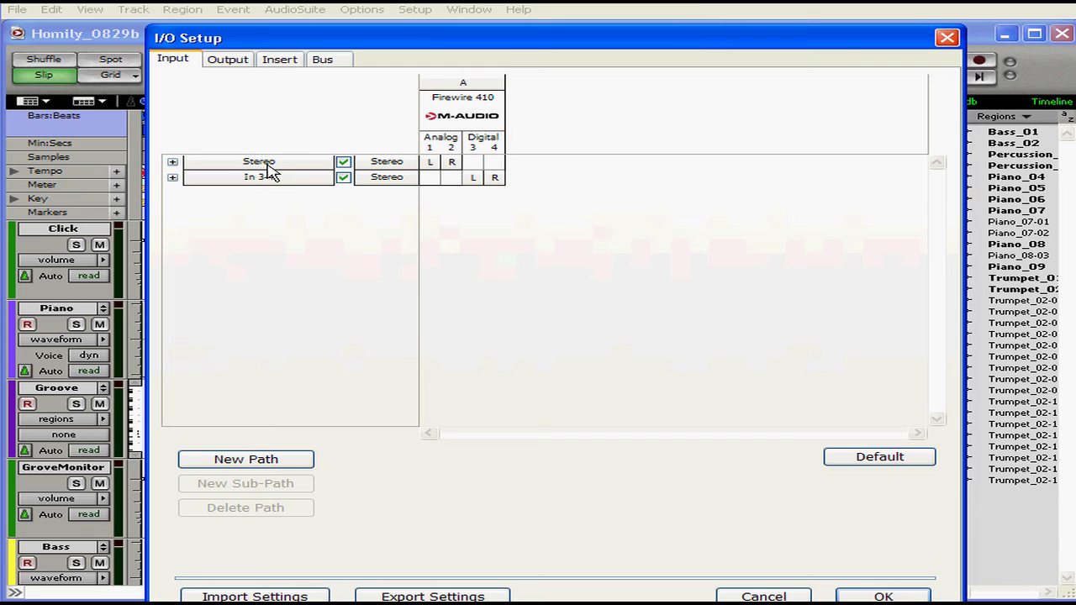
{"action": "left_click", "coordinate": [173, 161]}
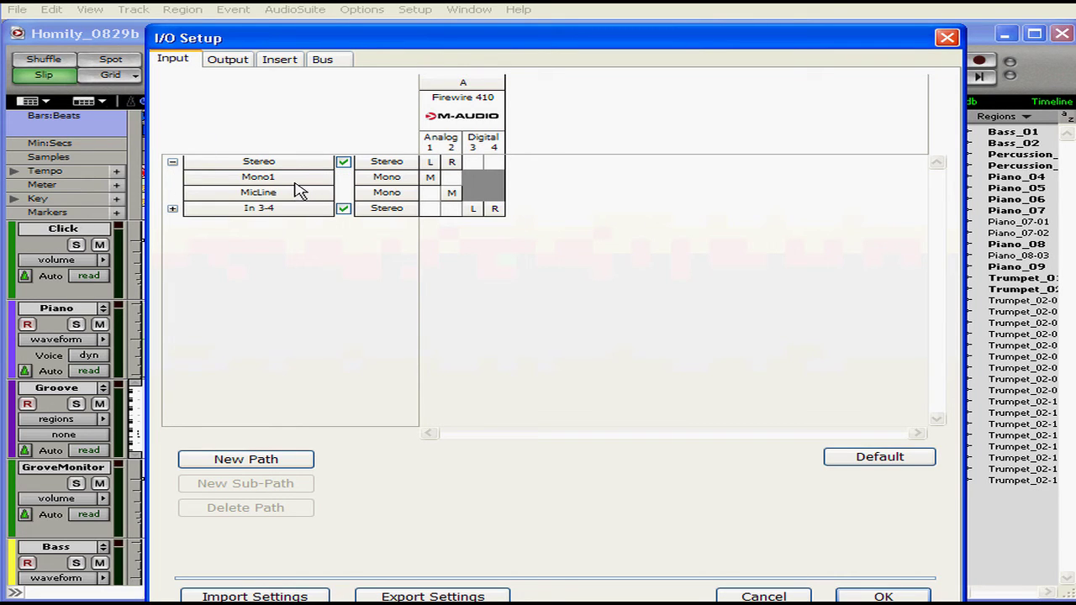
{"action": "mouse_move", "coordinate": [283, 200]}
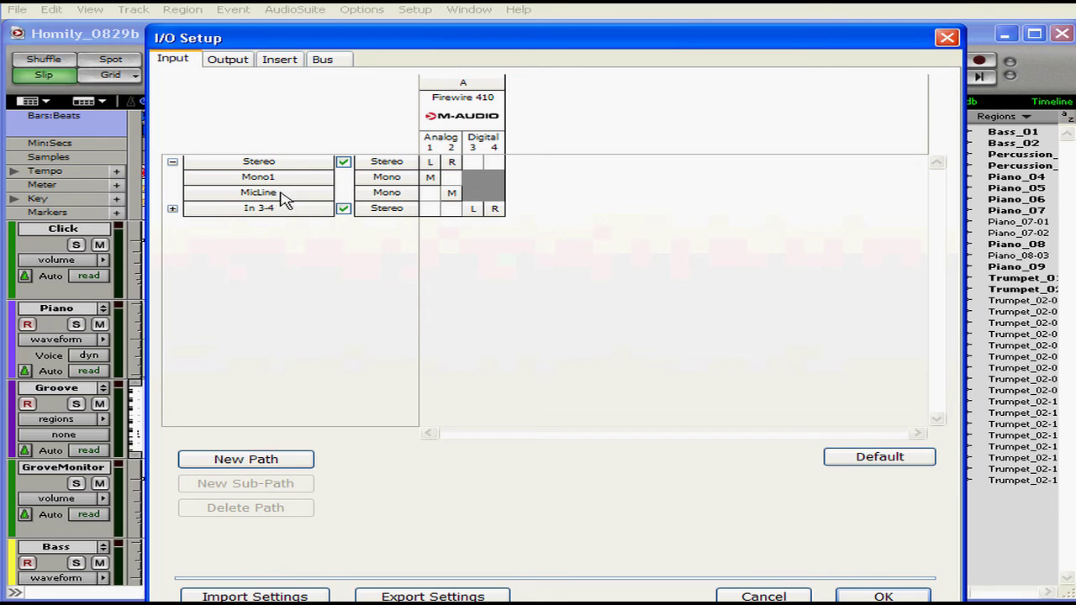
{"action": "mouse_move", "coordinate": [269, 213]}
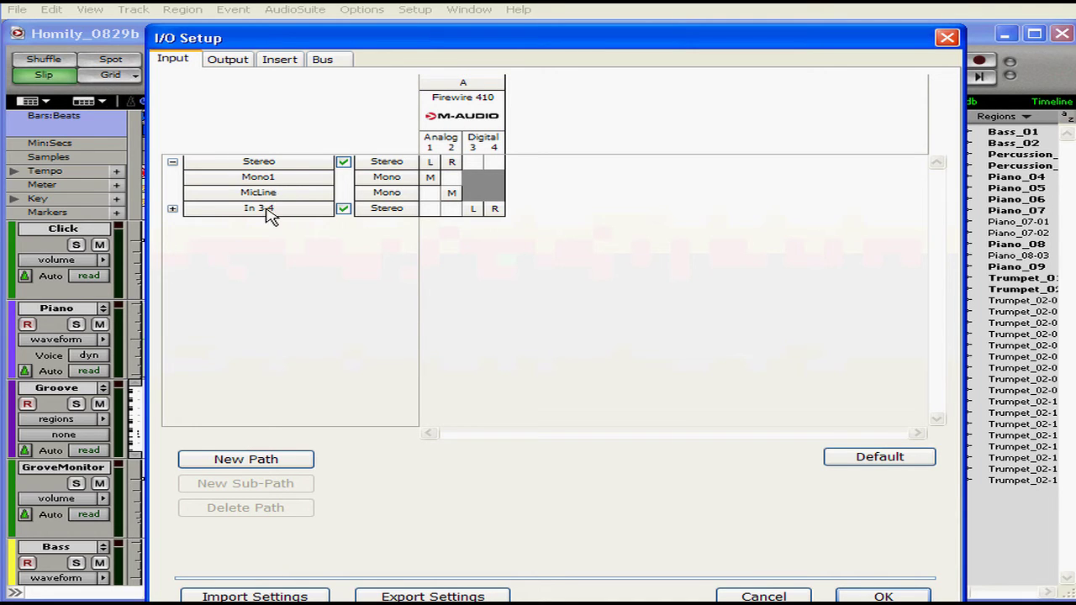
{"action": "mouse_move", "coordinate": [182, 75]}
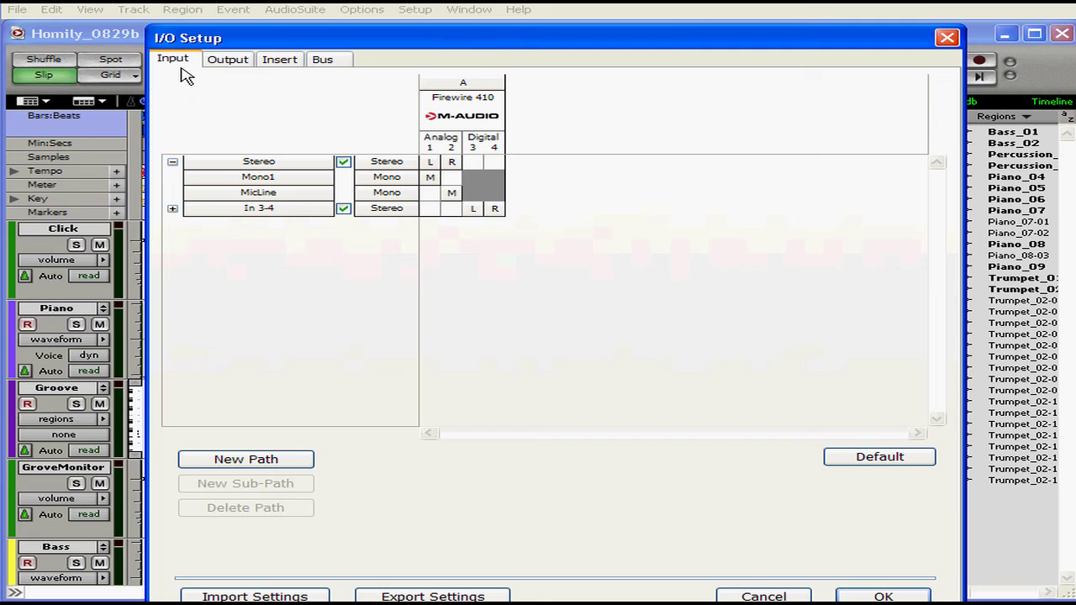
{"action": "mouse_move", "coordinate": [294, 209]}
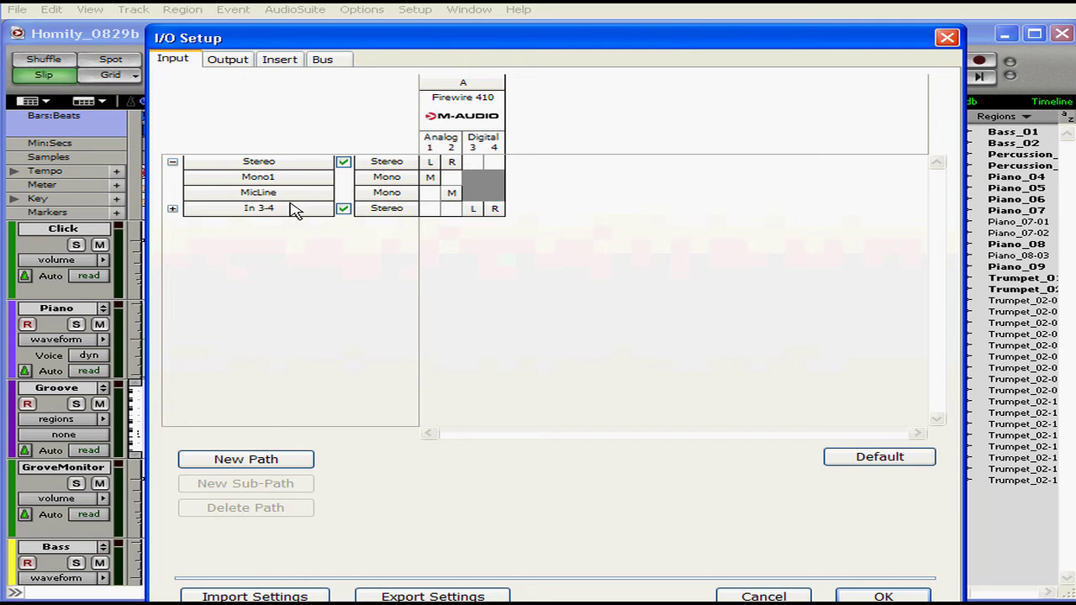
Step: Rename the In 3-4 input path to 'Inputs Extra'
{"action": "left_click", "coordinate": [259, 207]}
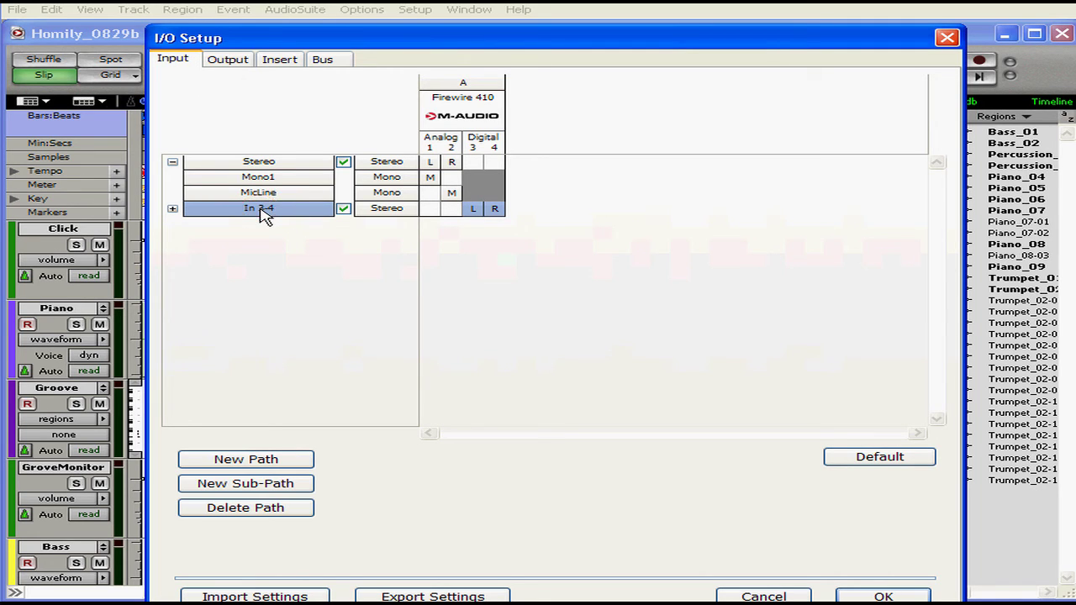
{"action": "double_click", "coordinate": [258, 208]}
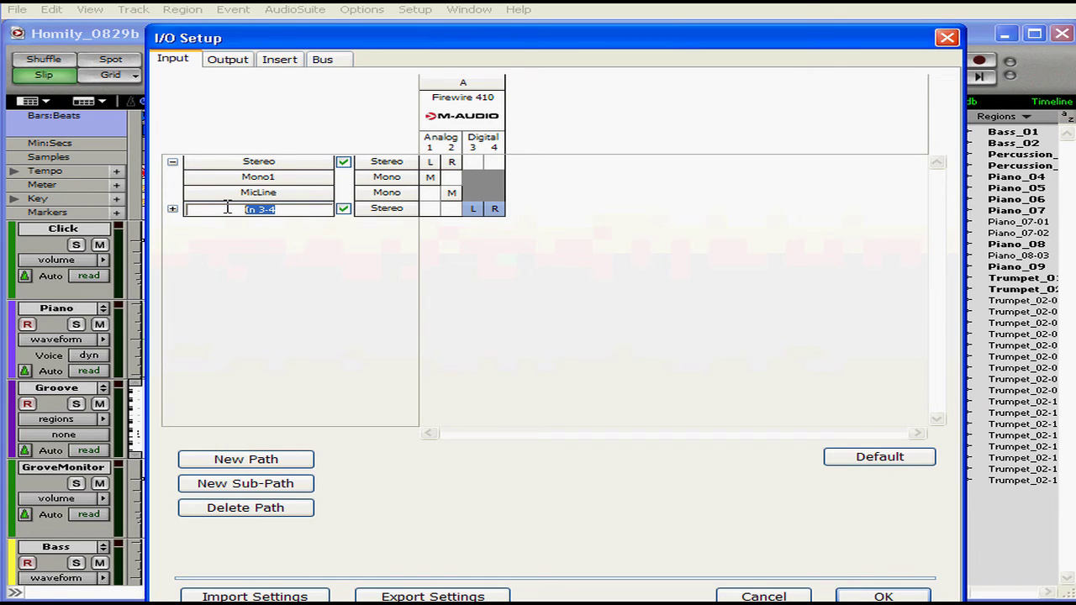
{"action": "type", "text": "Inputs"}
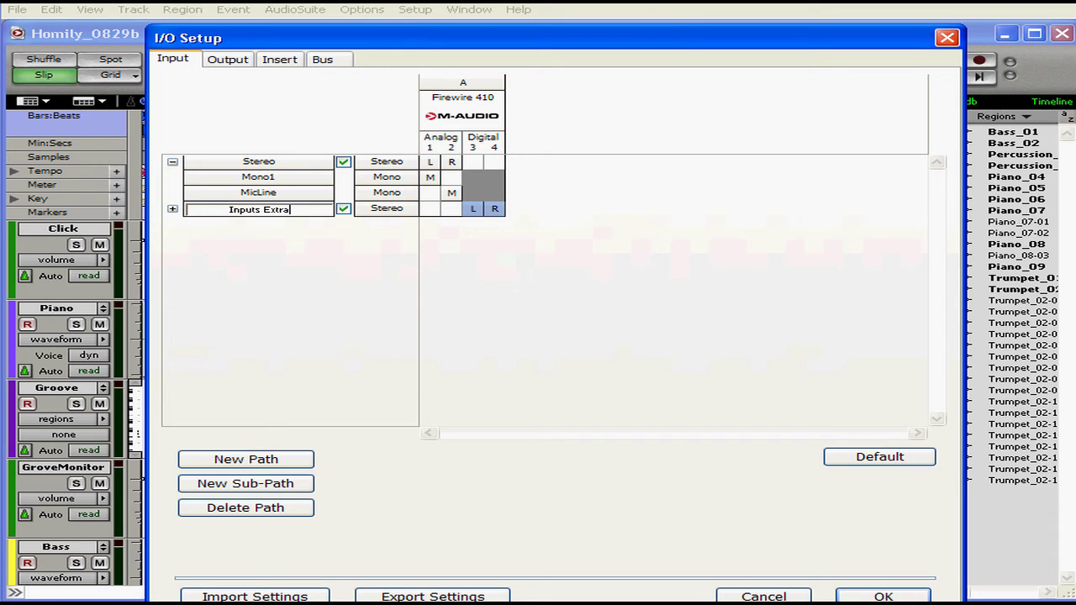
{"action": "left_click", "coordinate": [258, 208]}
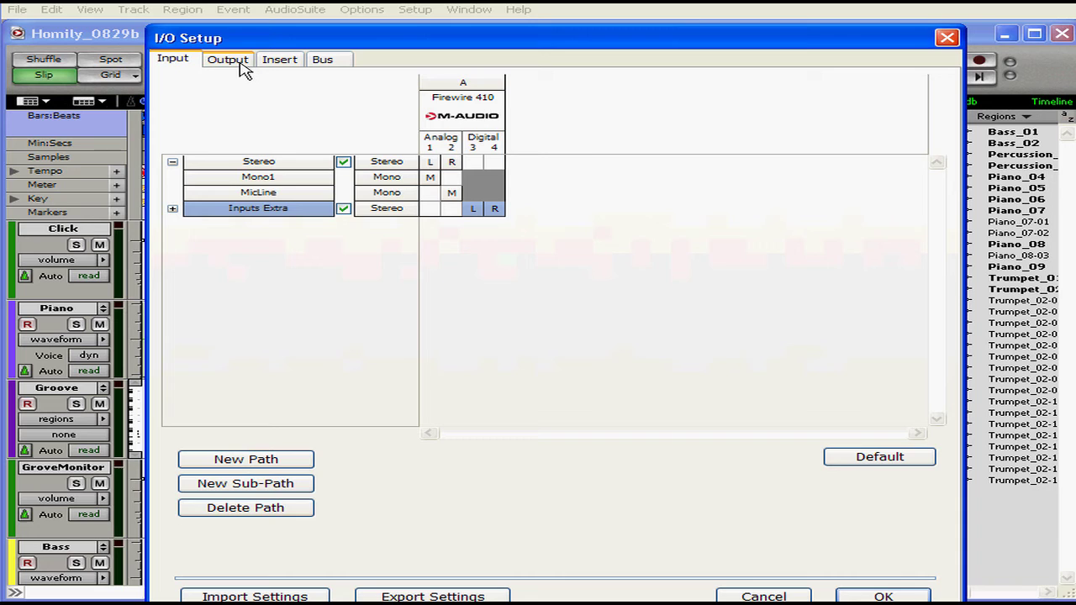
Step: Show the Insert paths, then the sixteen stereo Bus paths
{"action": "left_click", "coordinate": [280, 59]}
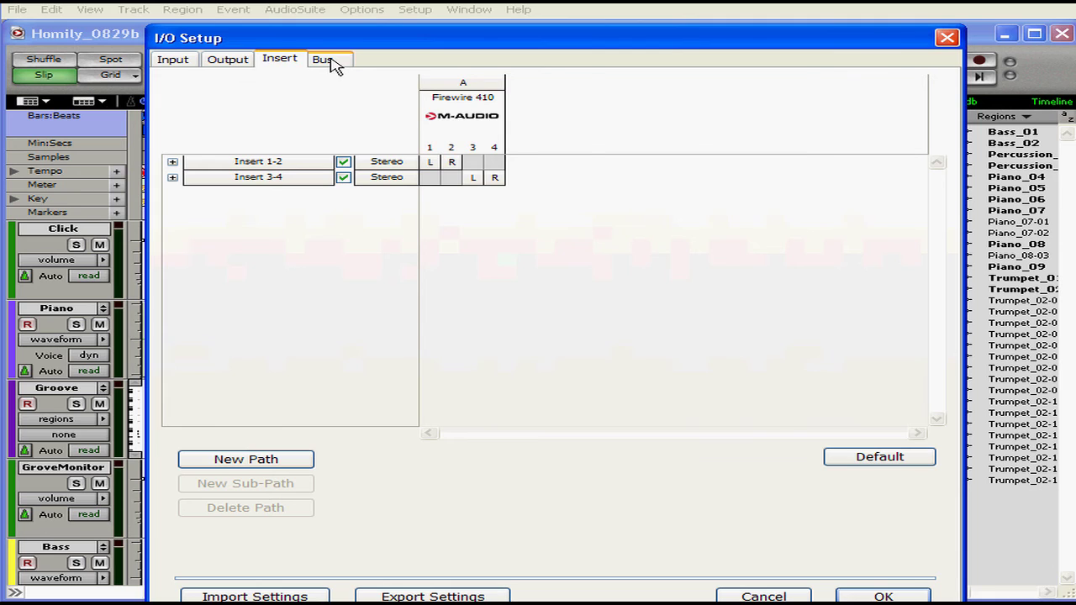
{"action": "left_click", "coordinate": [327, 59]}
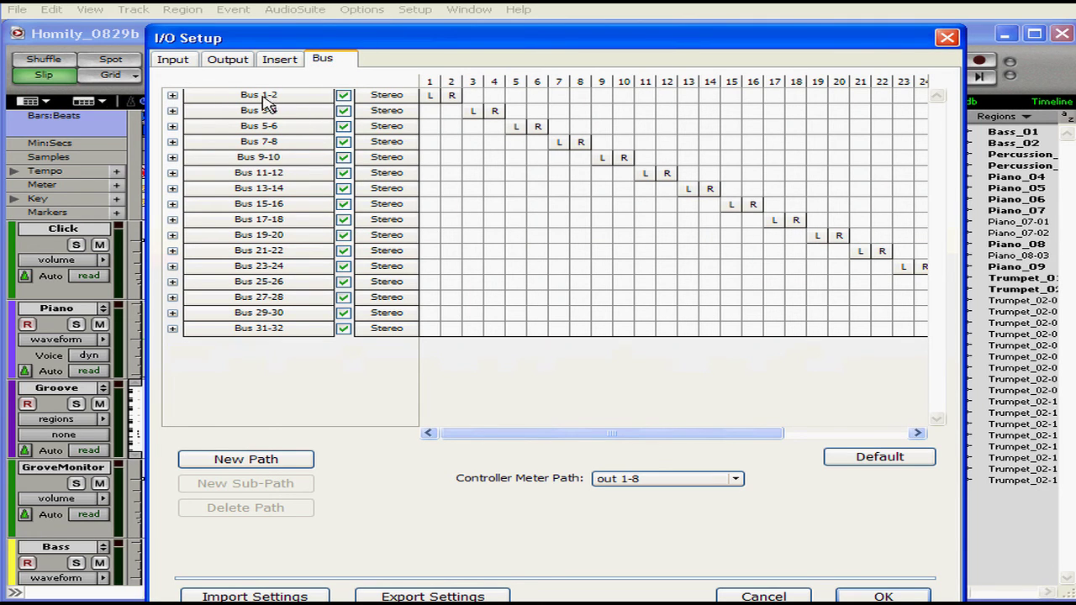
Step: Rename Bus 1-2 to 'Reverb' and Bus 3-4 to 'Chorus', then confirm with OK
{"action": "double_click", "coordinate": [259, 95]}
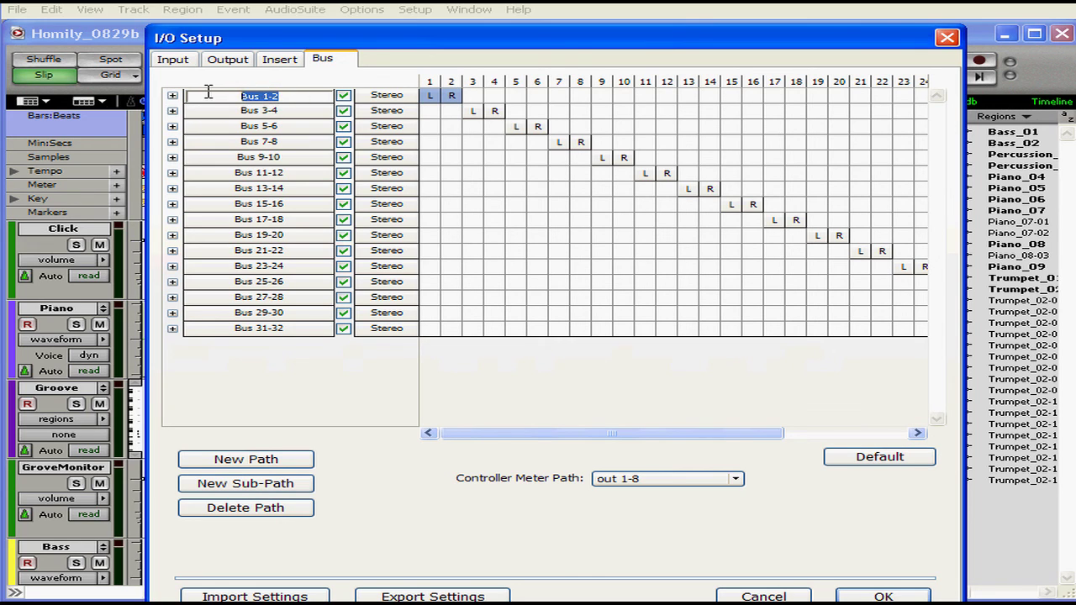
{"action": "type", "text": "Rever"}
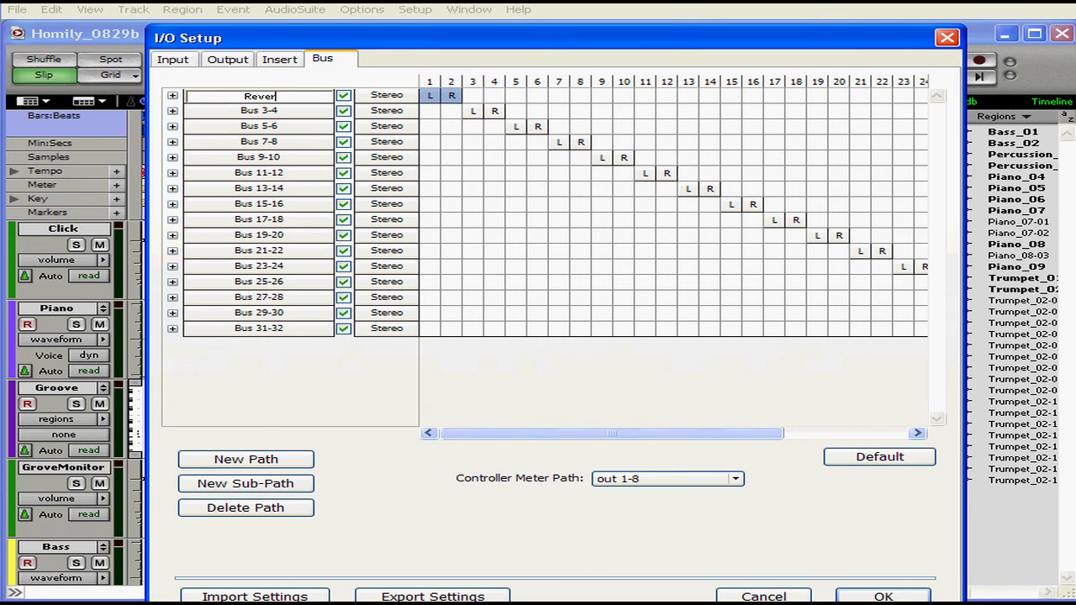
{"action": "left_click", "coordinate": [252, 95]}
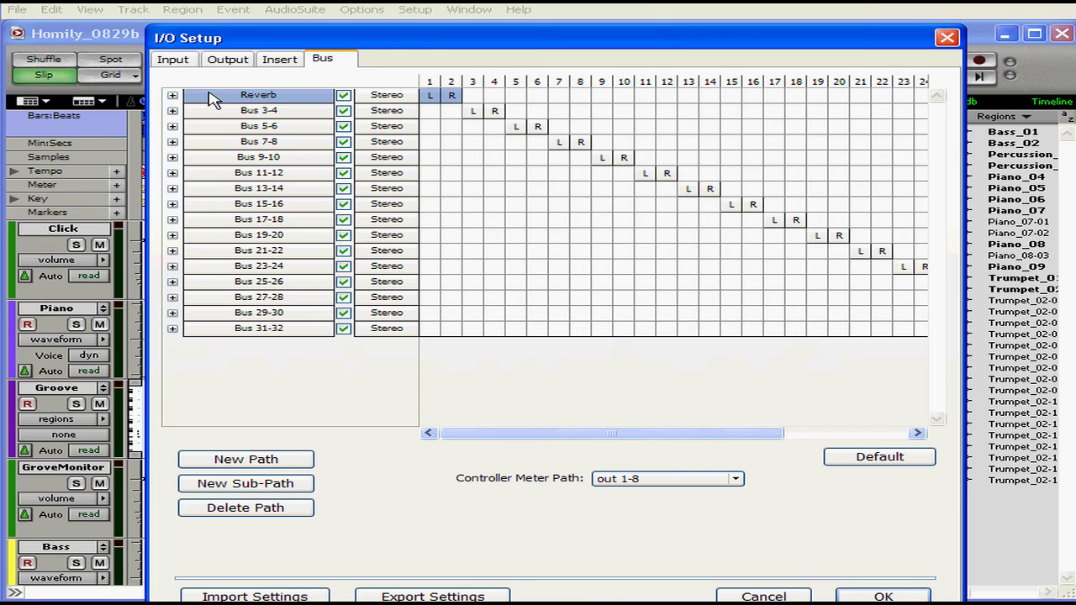
{"action": "double_click", "coordinate": [258, 110]}
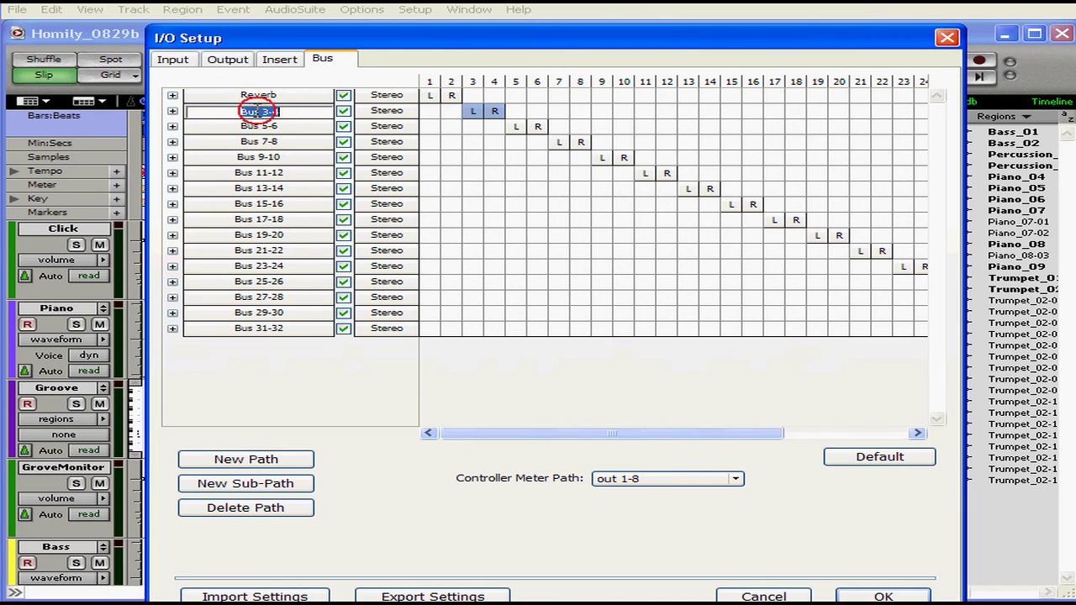
{"action": "type", "text": "Chorus"}
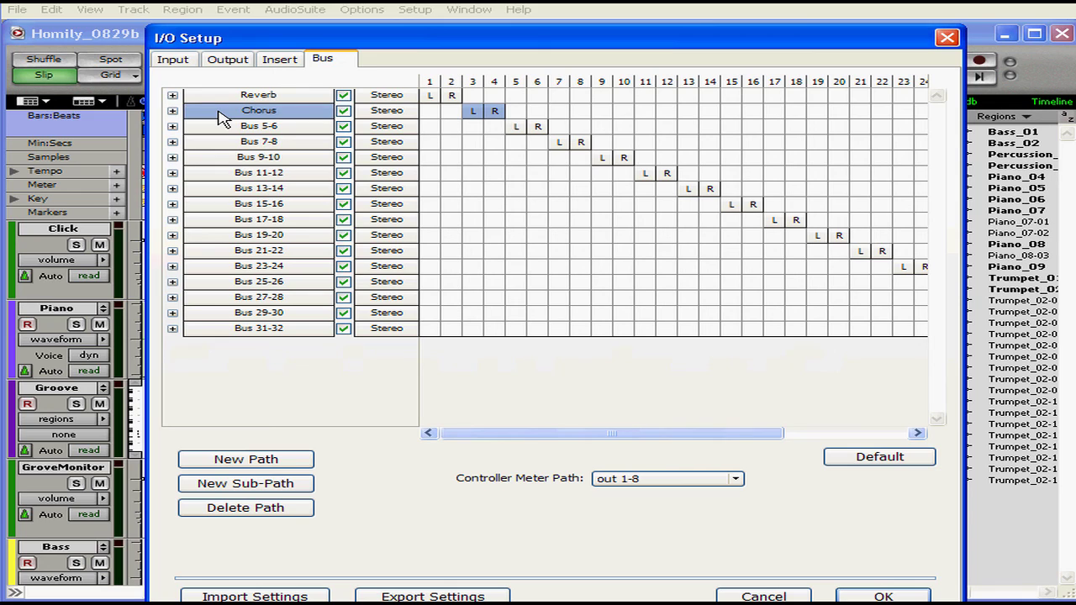
{"action": "mouse_move", "coordinate": [408, 334]}
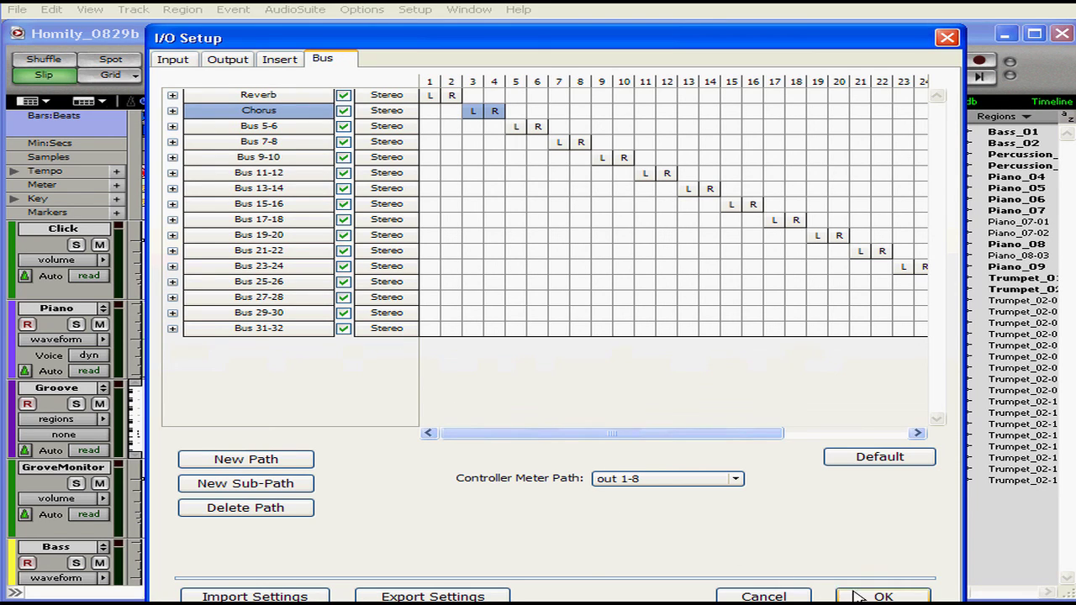
{"action": "left_click", "coordinate": [883, 597]}
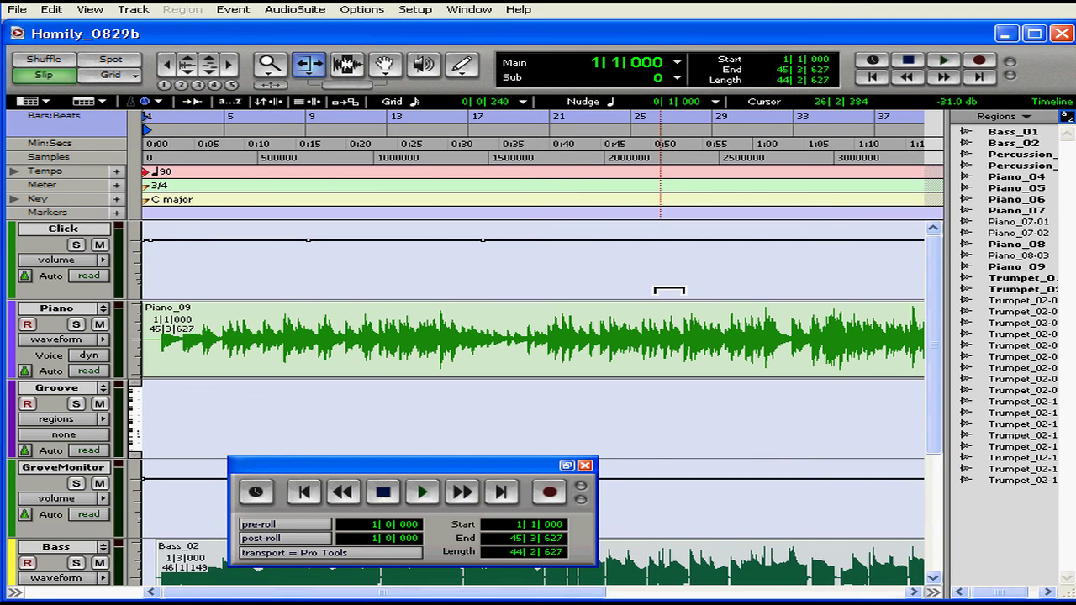